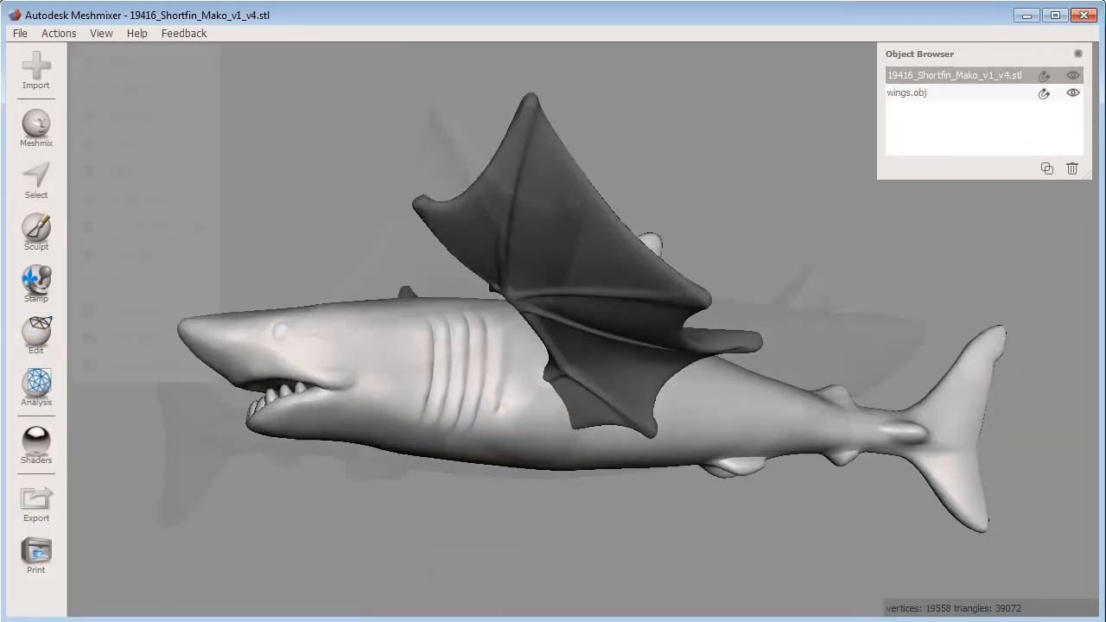
# - Confirm the bunny's new neck, then apply a Dual Edges hex-grid lattice pattern
pyautogui.click(35, 388)
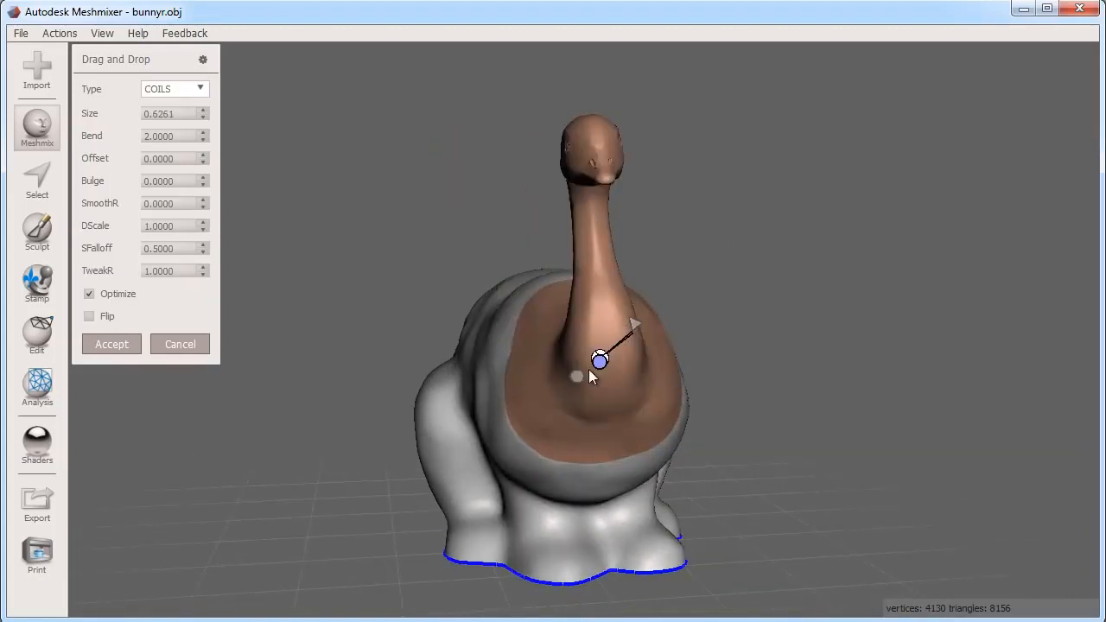
pyautogui.click(111, 344)
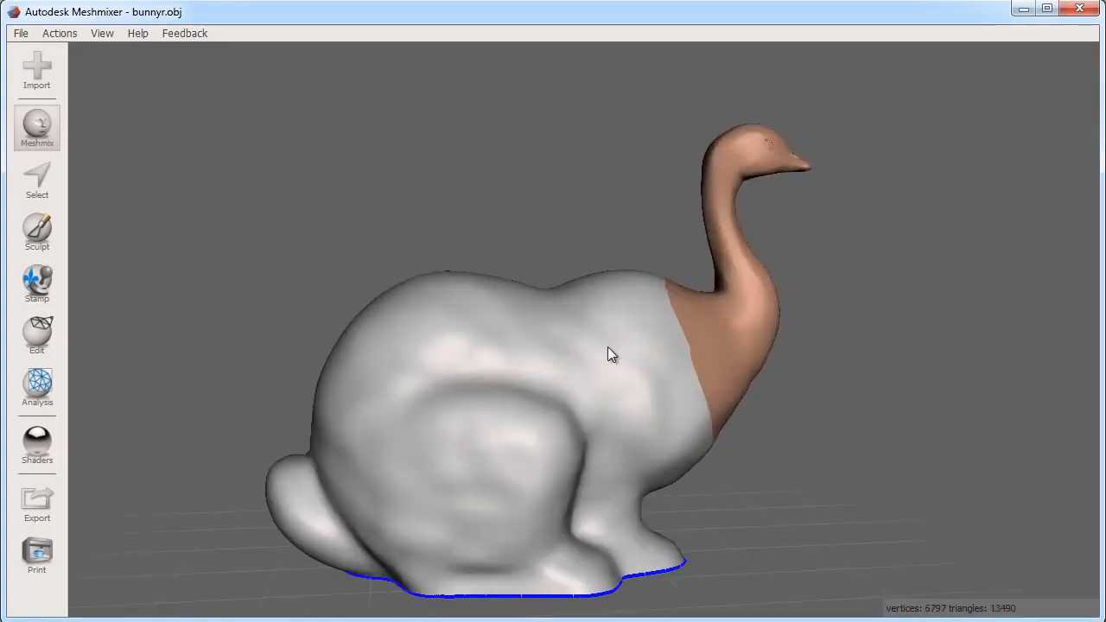
pyautogui.click(37, 182)
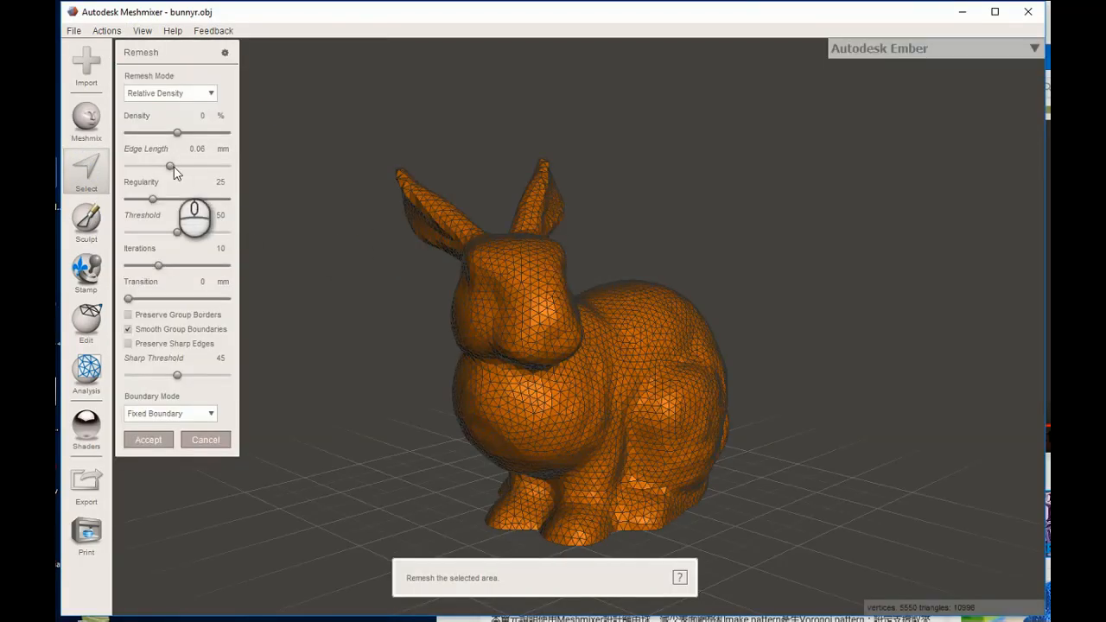
pyautogui.moveTo(177, 132); pyautogui.dragTo(137, 132)
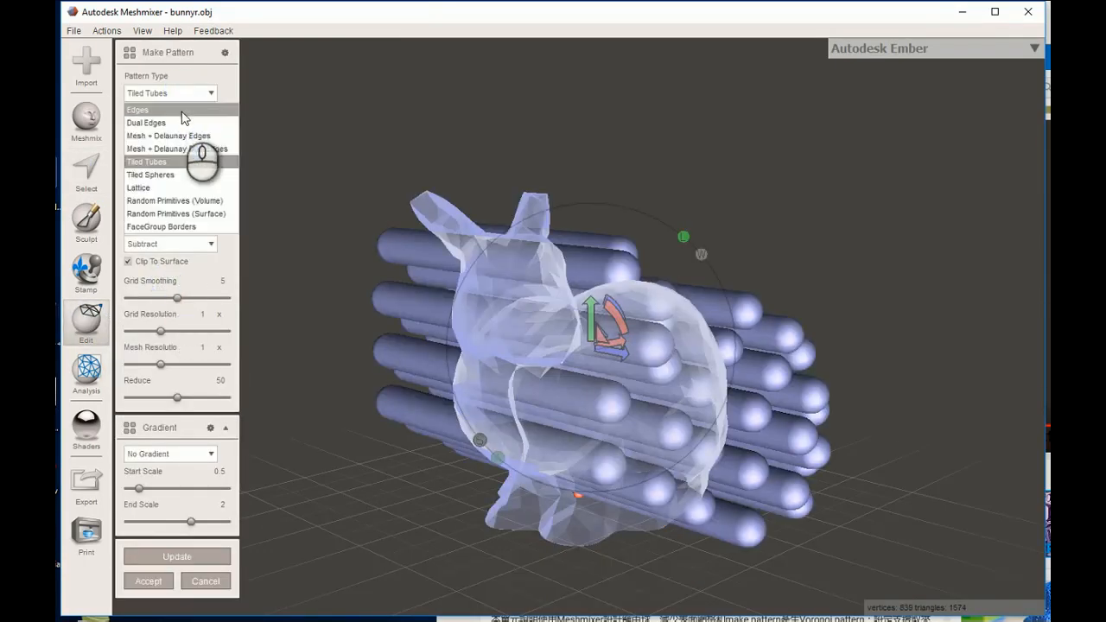
pyautogui.click(146, 122)
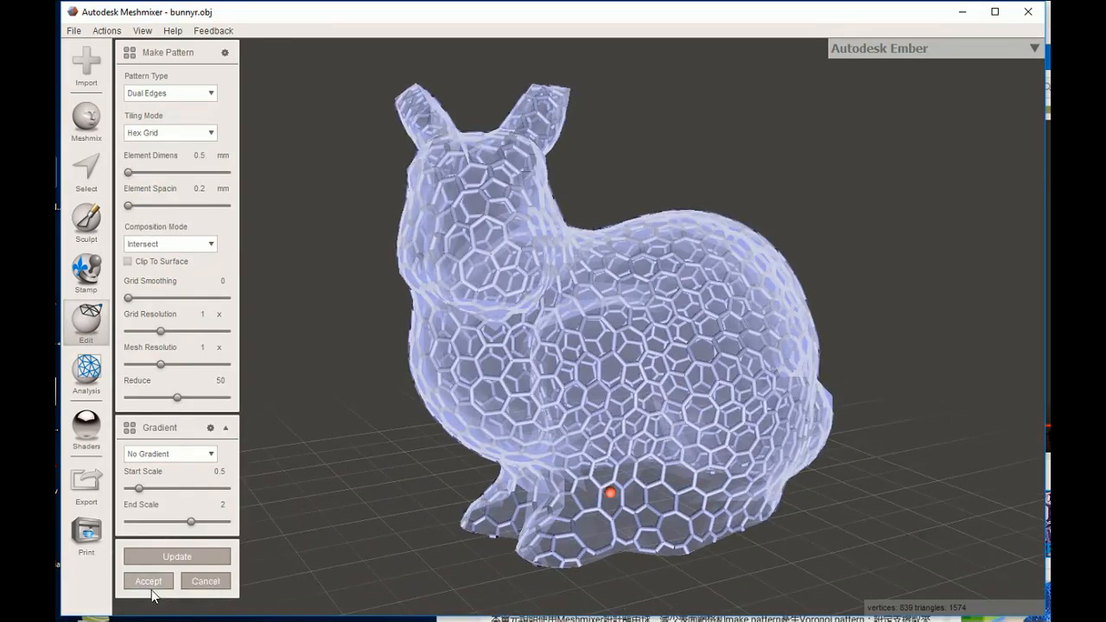
pyautogui.click(148, 581)
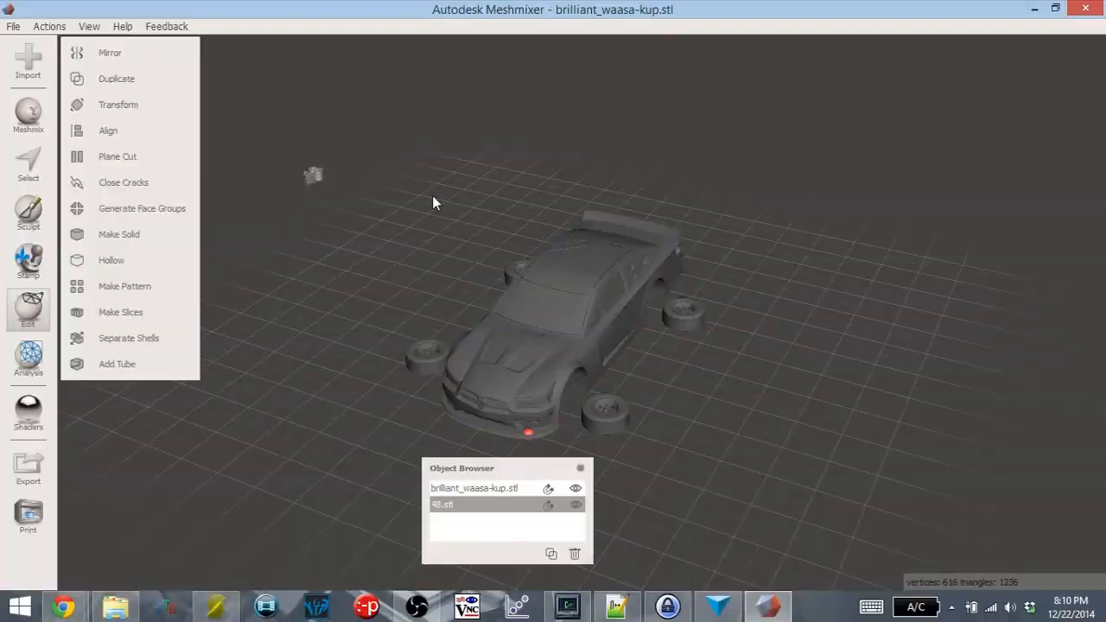
# - Move 48.stl onto the car door, duplicate it, and select the car with both numbers
pyautogui.click(118, 104)
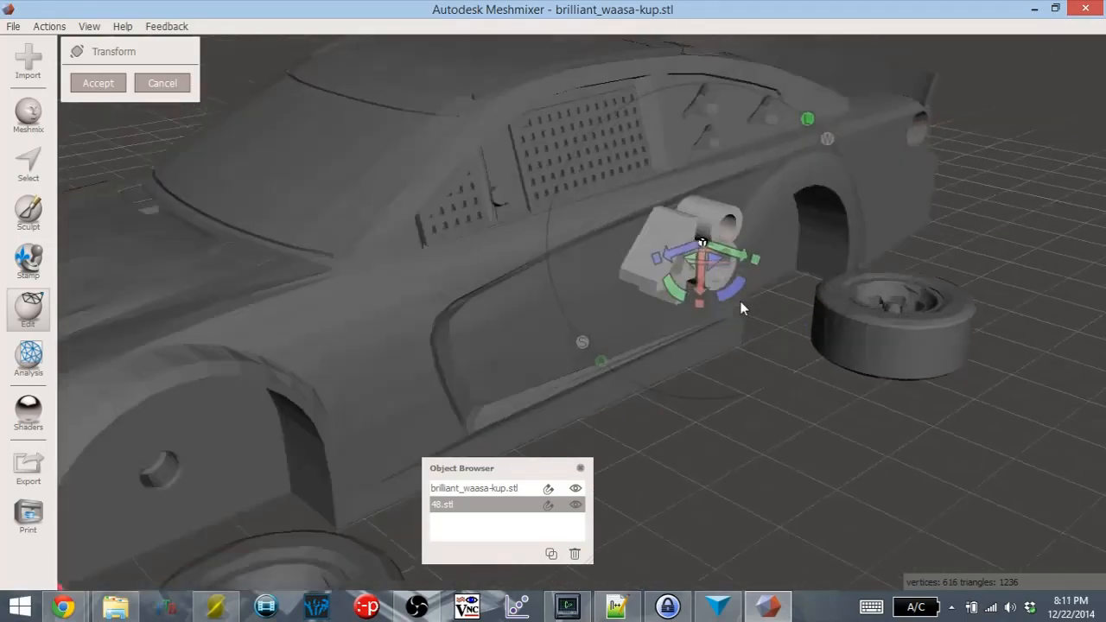
pyautogui.moveTo(743, 308); pyautogui.dragTo(767, 366)
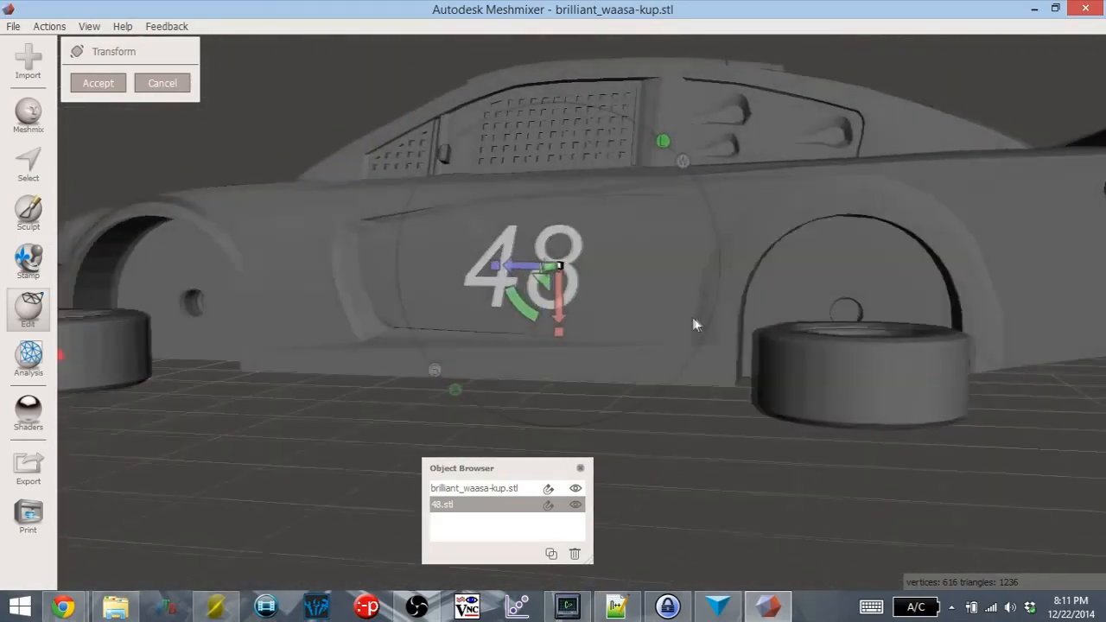
pyautogui.click(98, 83)
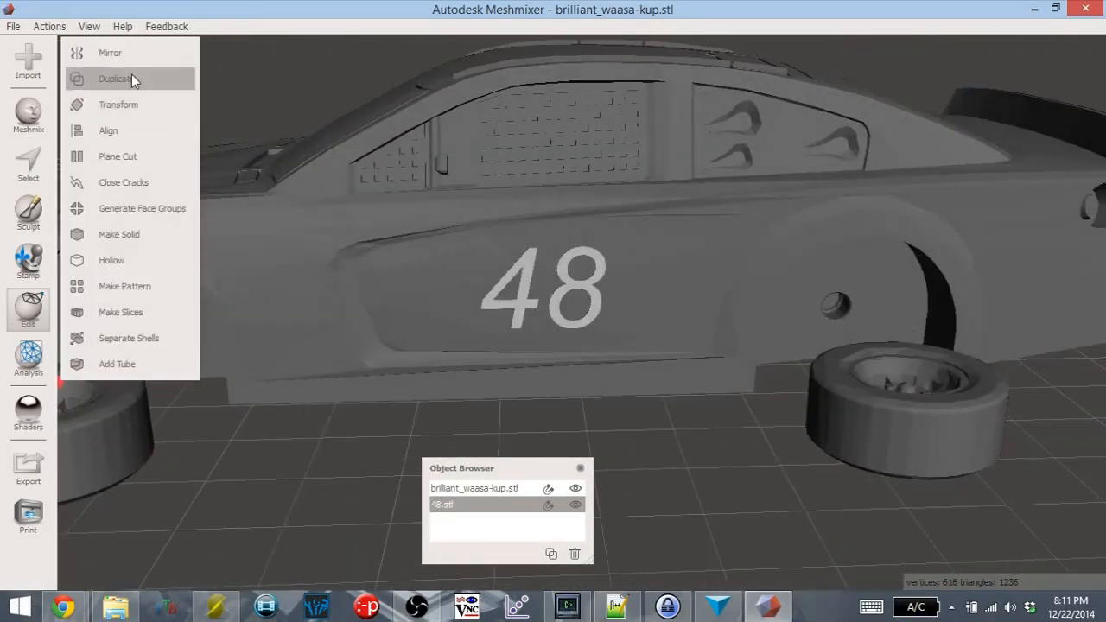
pyautogui.click(116, 79)
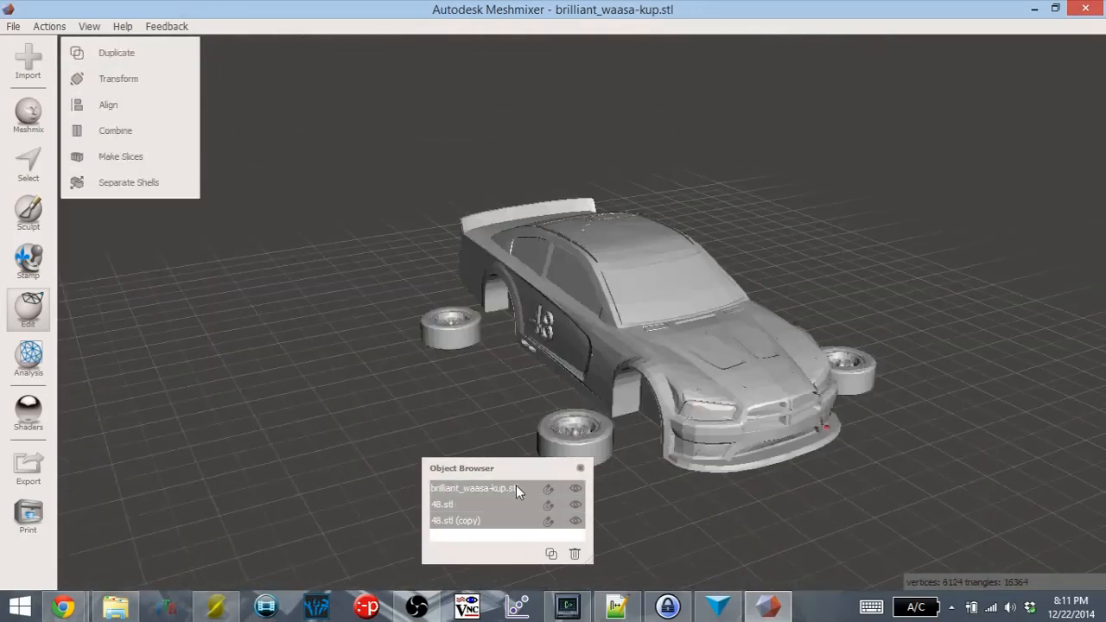
pyautogui.click(13, 26)
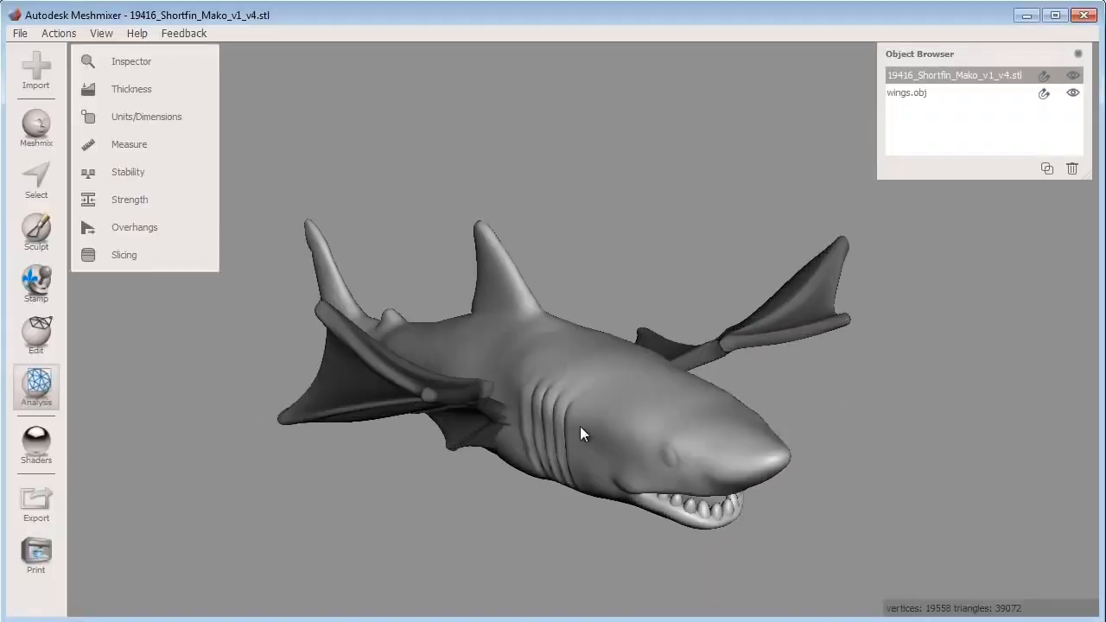
# - Apply Make Solid to wings.obj and adjust the Mesh Density slider
pyautogui.click(36, 335)
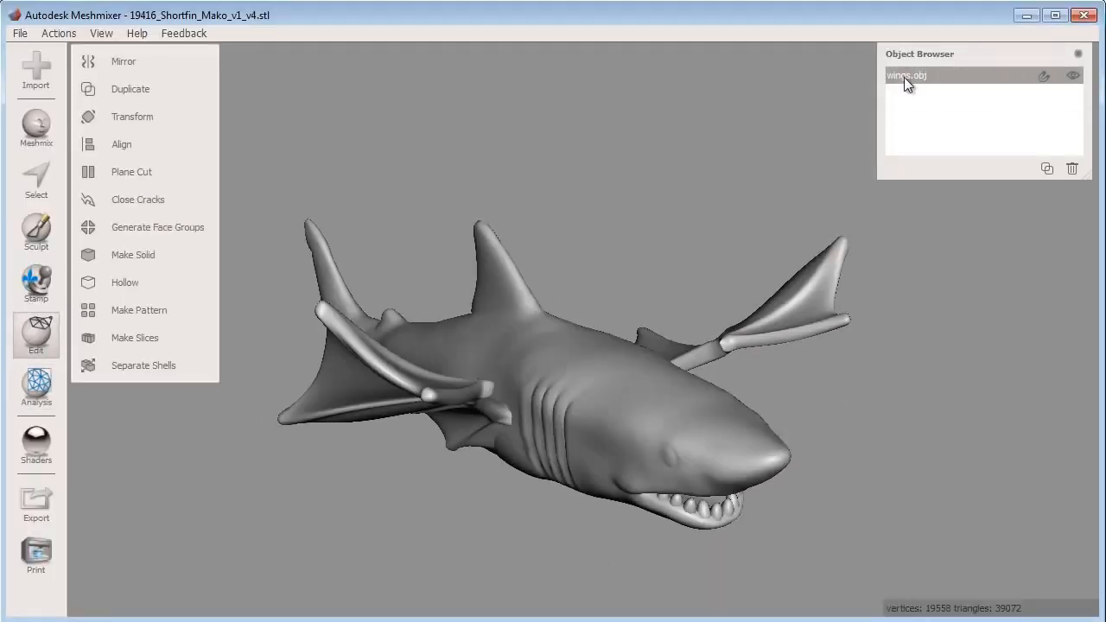
pyautogui.moveTo(169, 260)
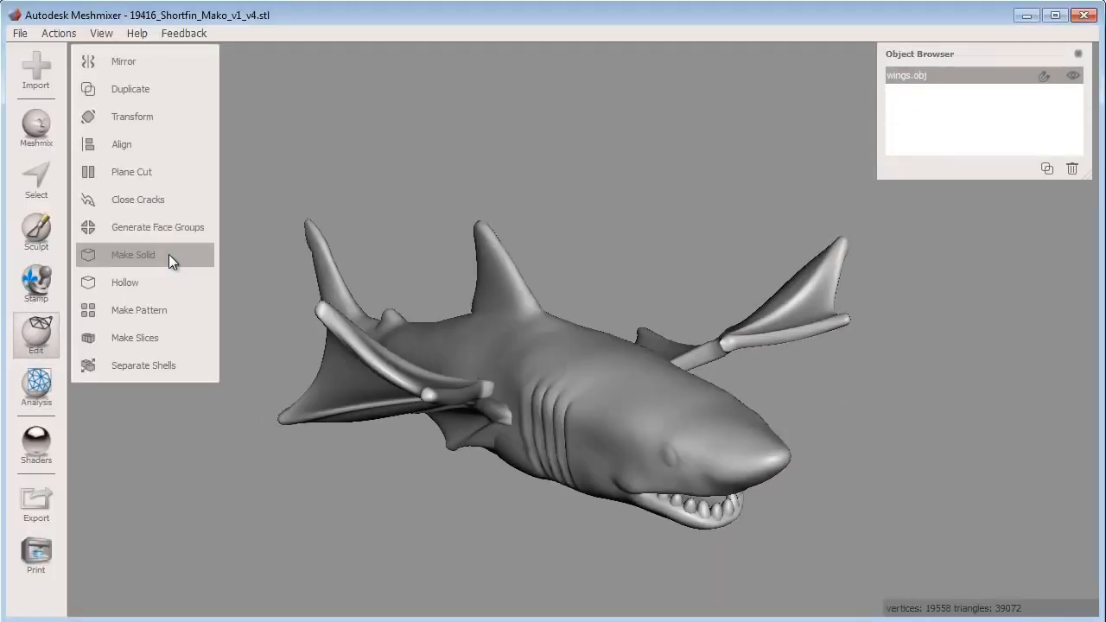
pyautogui.click(133, 255)
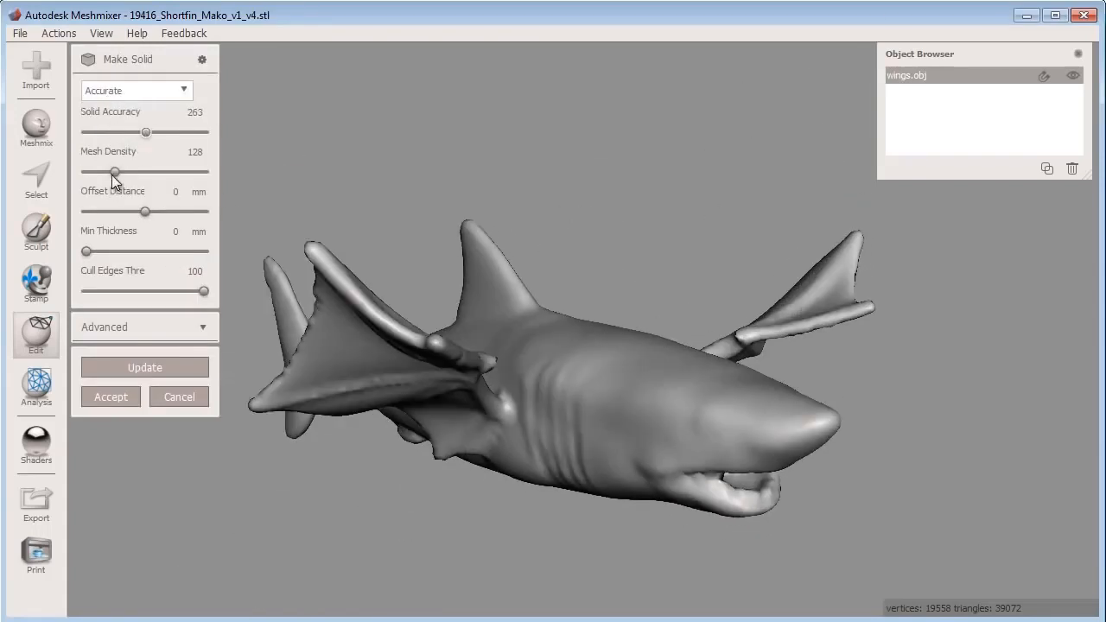
pyautogui.click(144, 368)
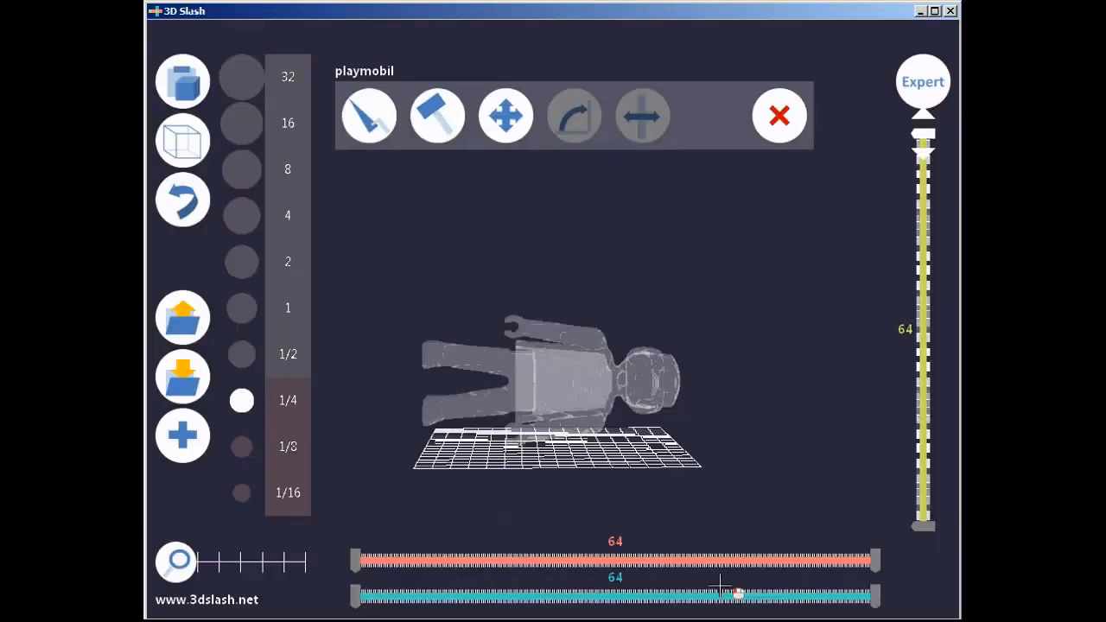
# - Load the playmobil figure model into the 3D Slash editing workspace
pyautogui.click(573, 115)
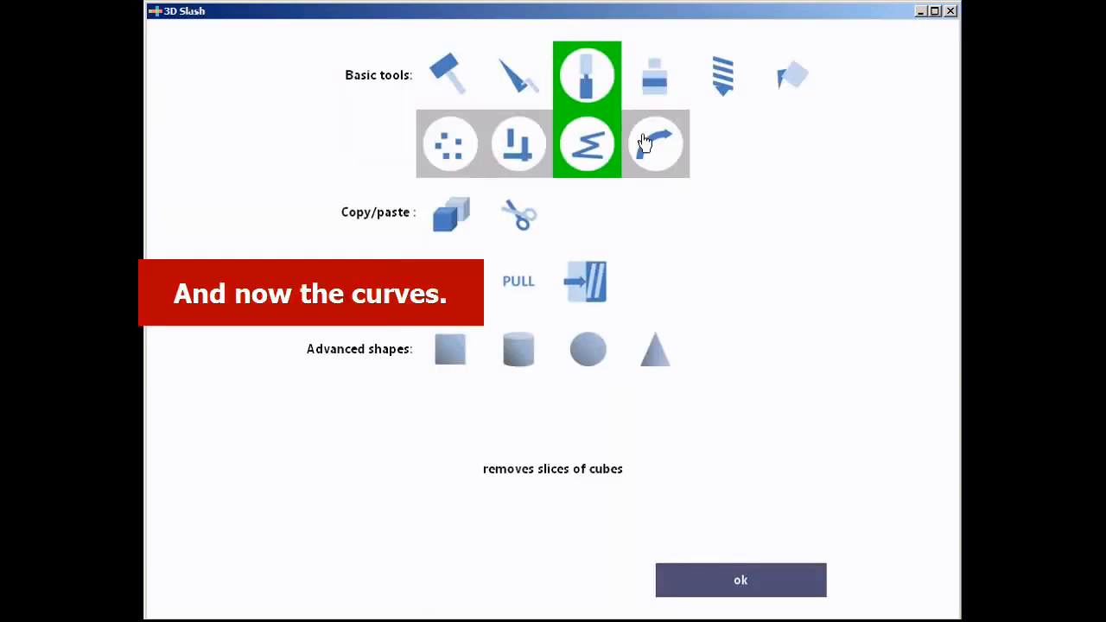
# - Turn on the curve tool and the drill tool in tools settings, then confirm with ok
pyautogui.click(740, 579)
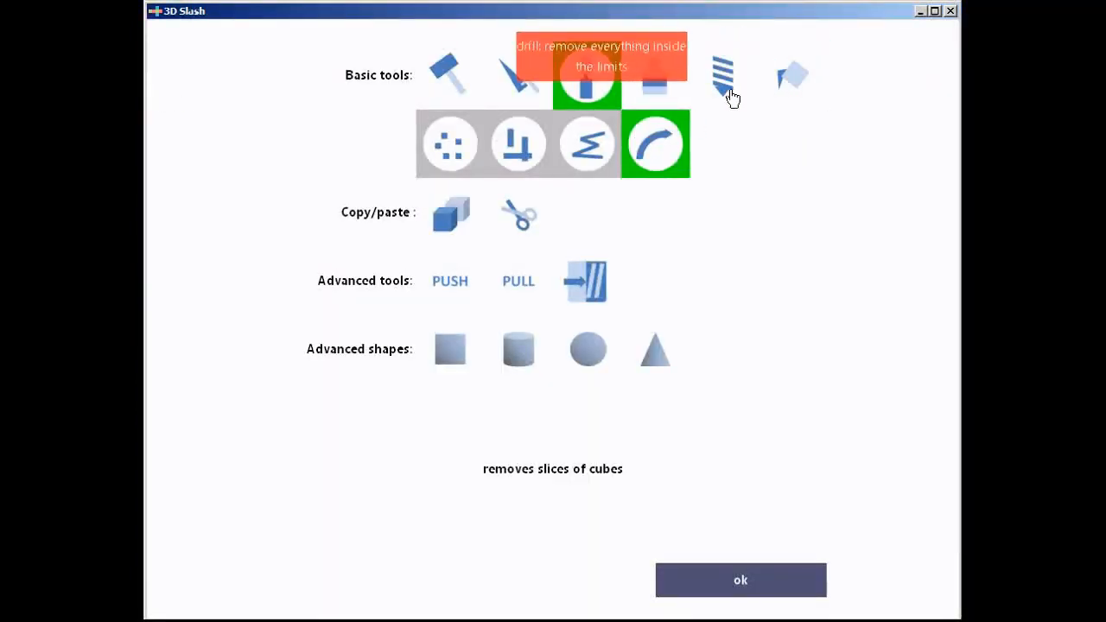
pyautogui.click(740, 579)
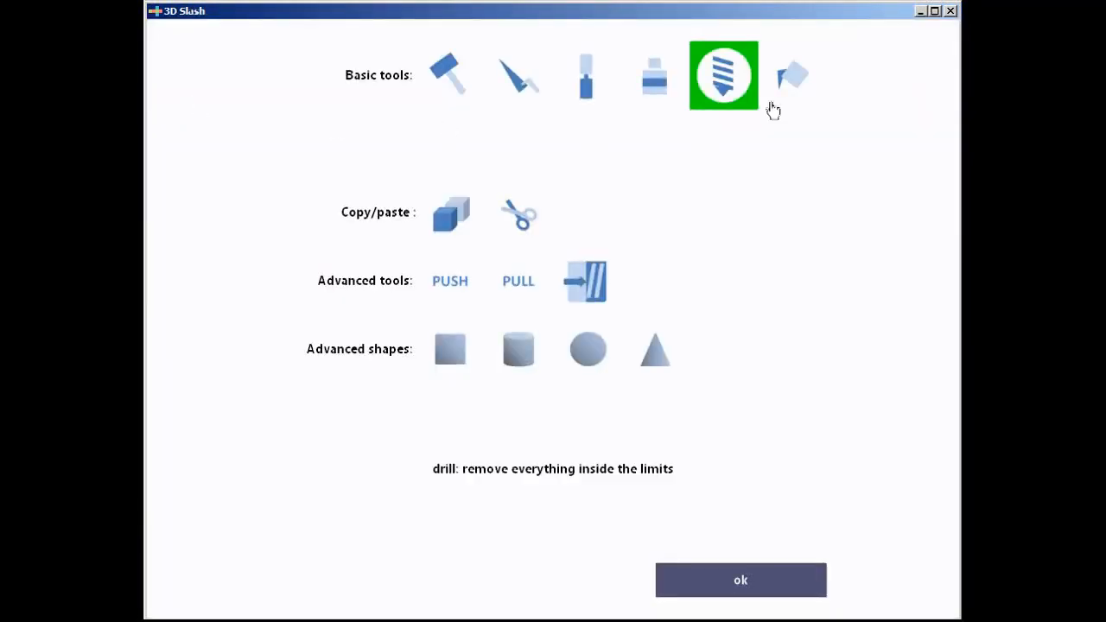
pyautogui.click(739, 580)
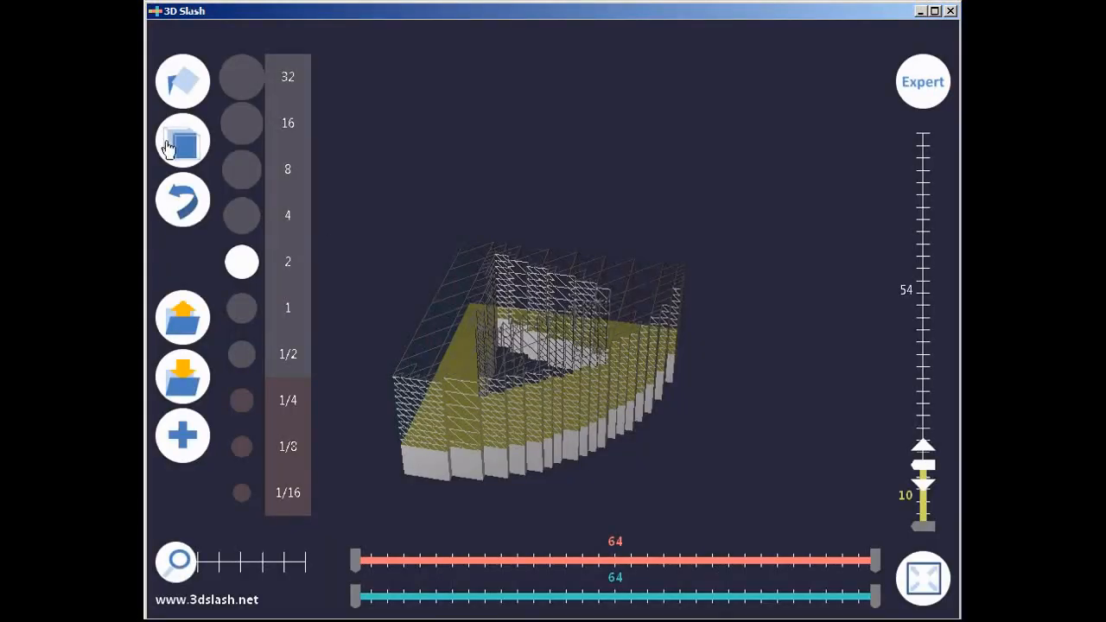
pyautogui.click(183, 141)
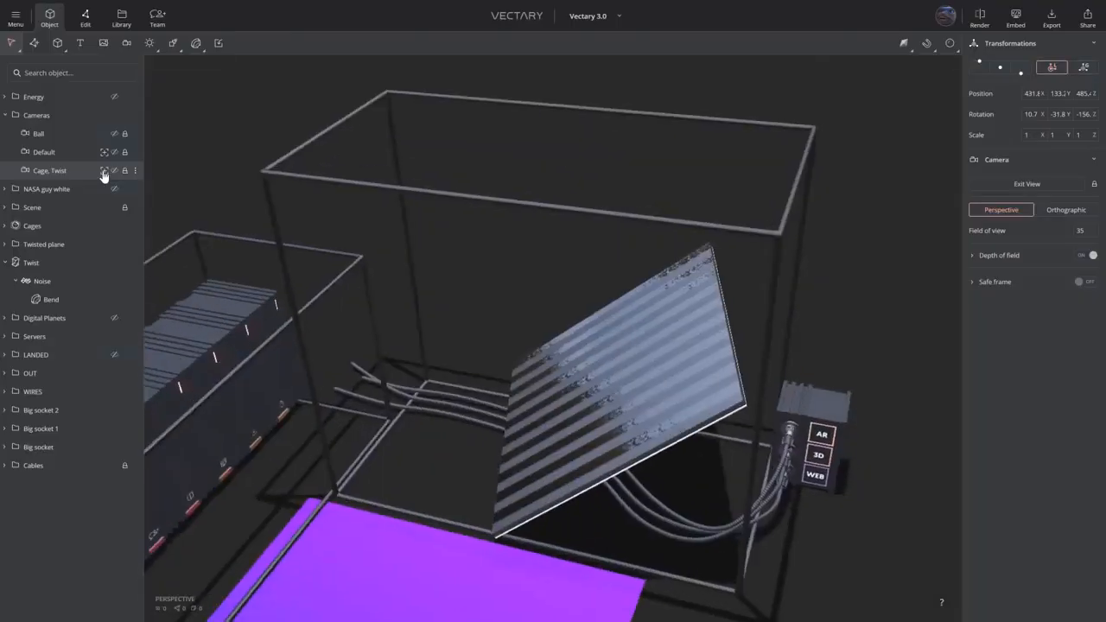
# - Add a bend deformer to the wavy plane, then move on to editing the sphere's hexagon mesh
pyautogui.click(195, 43)
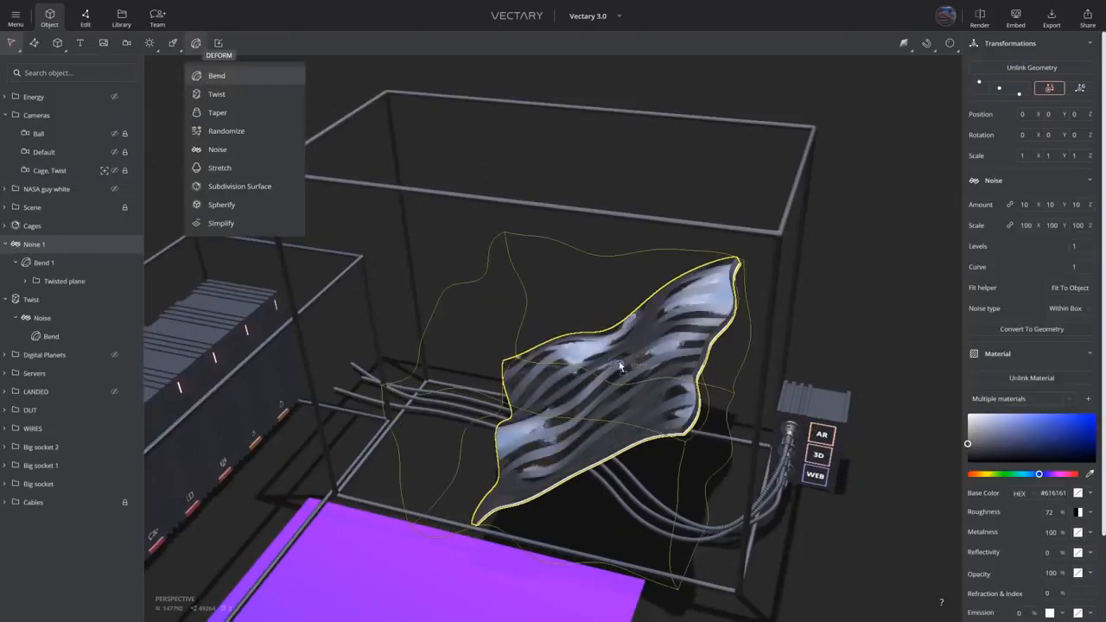
pyautogui.click(216, 75)
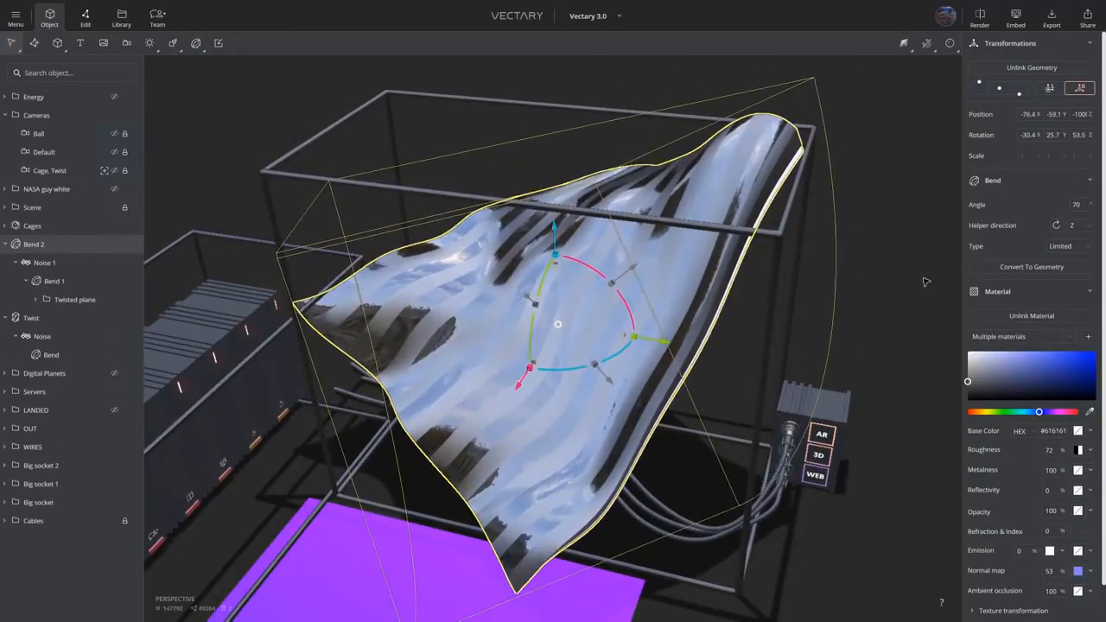
pyautogui.click(43, 152)
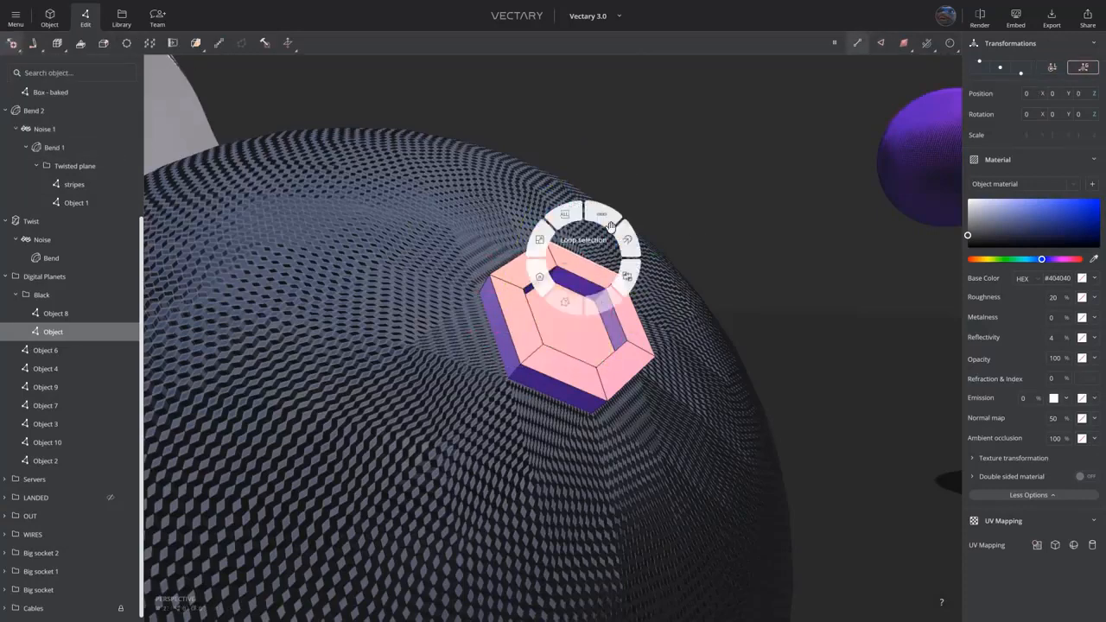
pyautogui.click(49, 16)
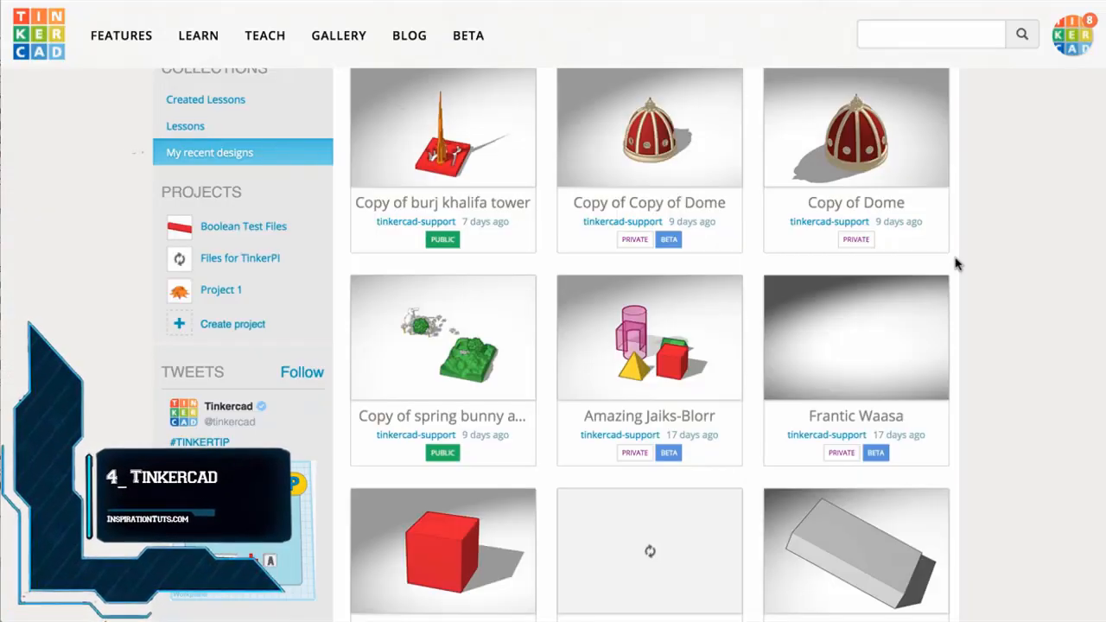
pyautogui.moveTo(752, 283)
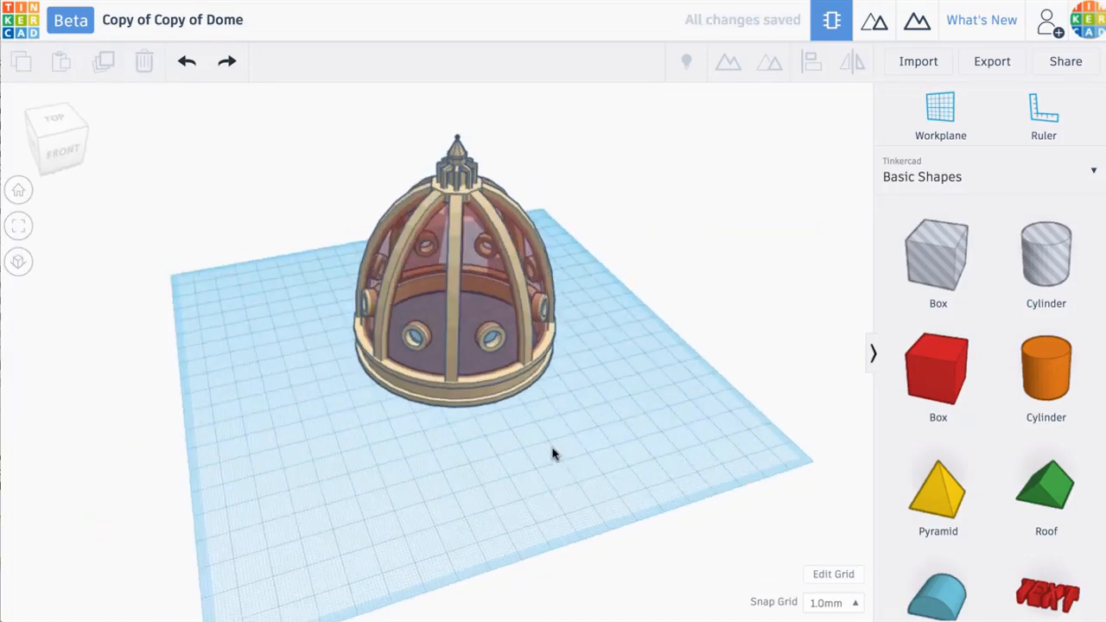
# - Open the Copy of Copy of Dome design in the Tinkercad editor
pyautogui.click(917, 20)
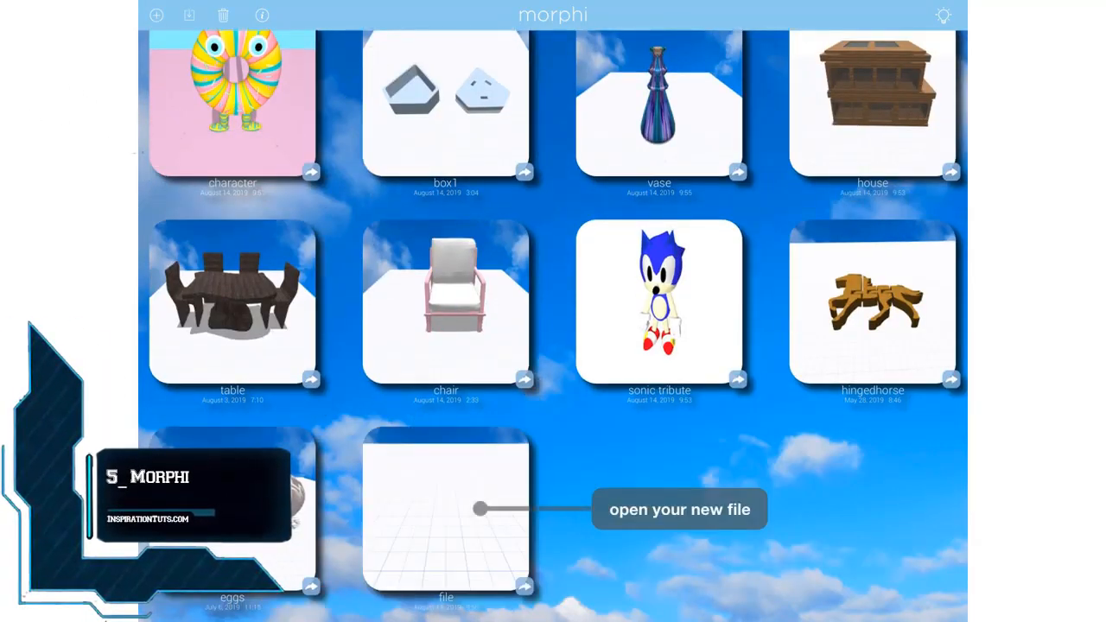
# - Open a new blank file and toggle the ruler on in the settings tab
pyautogui.click(445, 514)
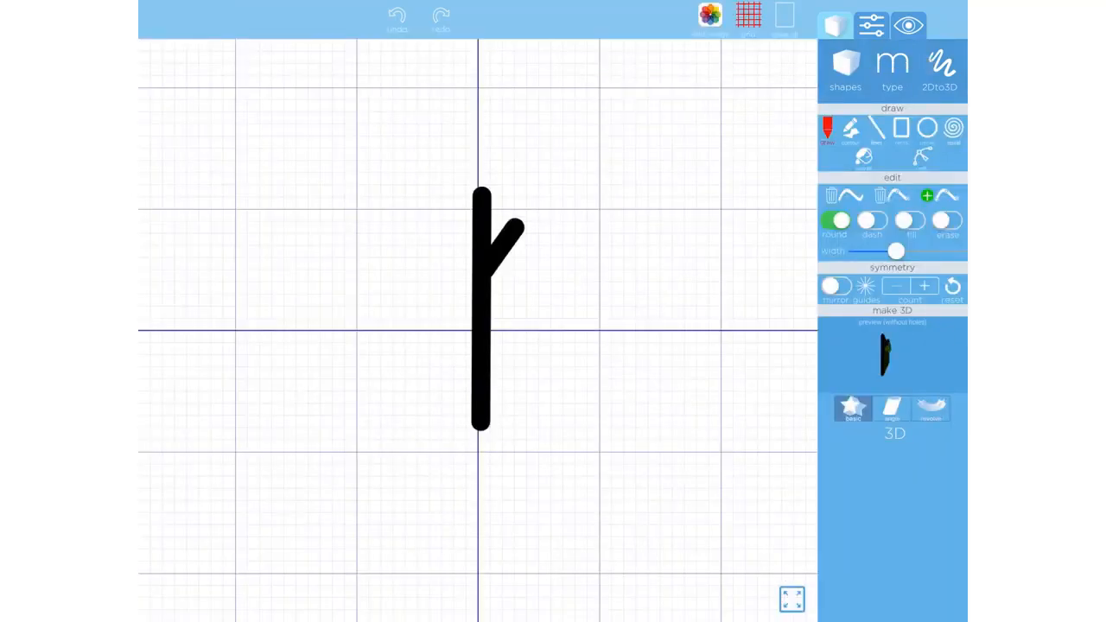
pyautogui.click(892, 71)
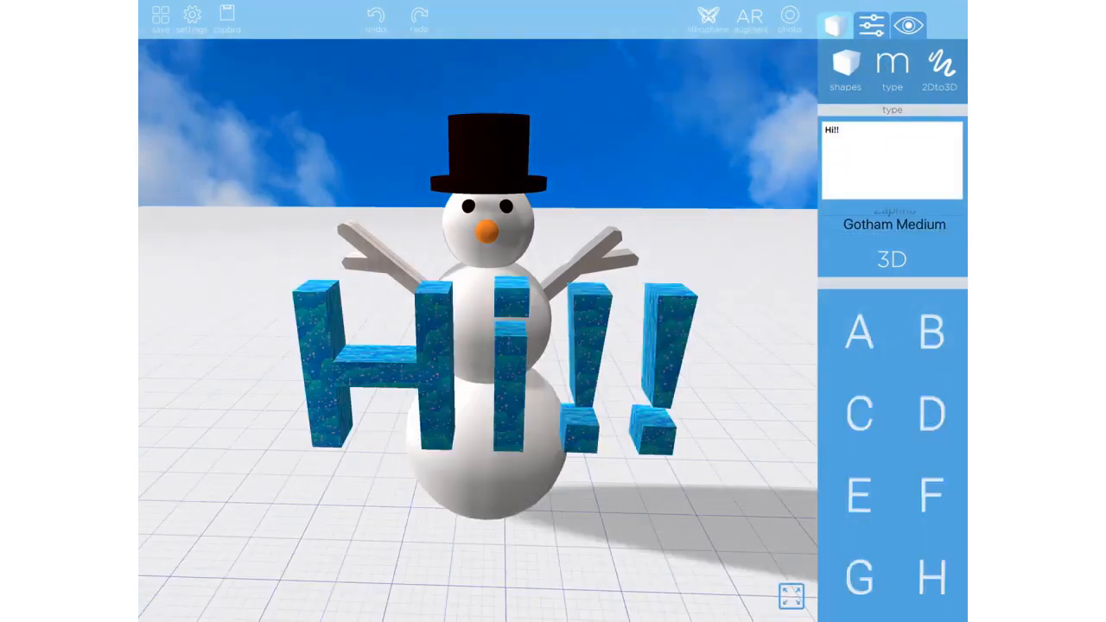
pyautogui.click(872, 24)
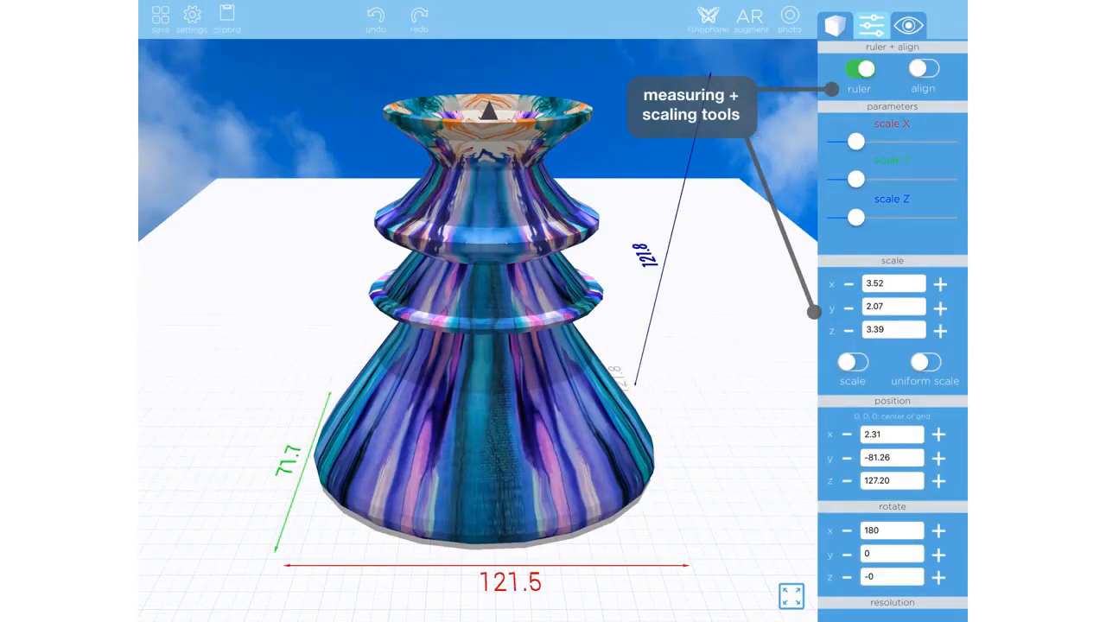
pyautogui.click(872, 25)
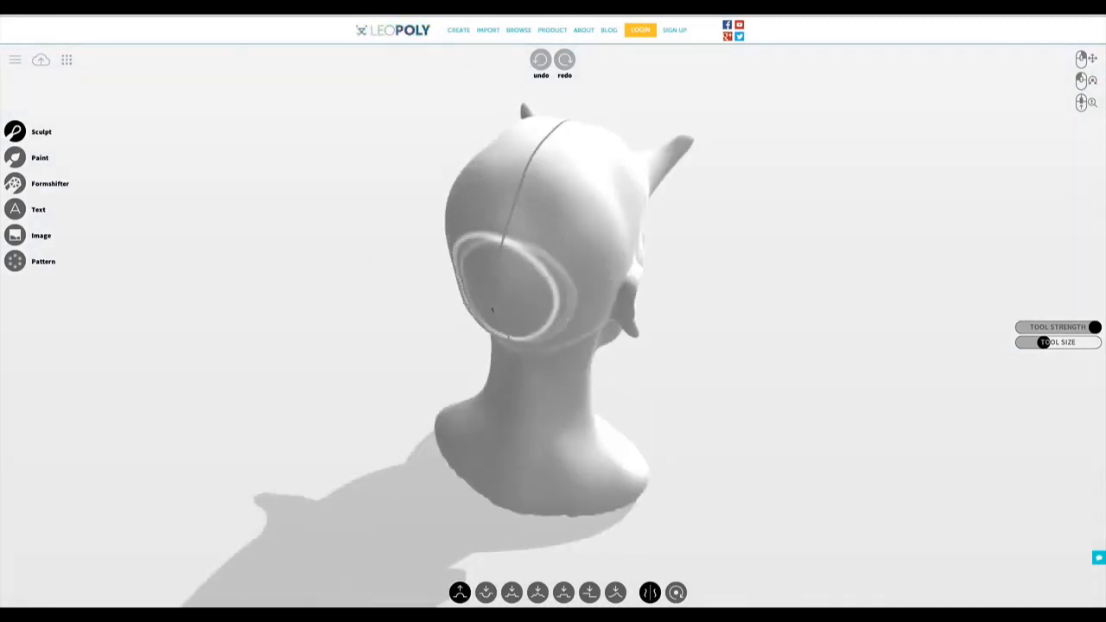
# - Choose a sculpt brush and shape the devil head's long nose and pointed chin
pyautogui.click(486, 593)
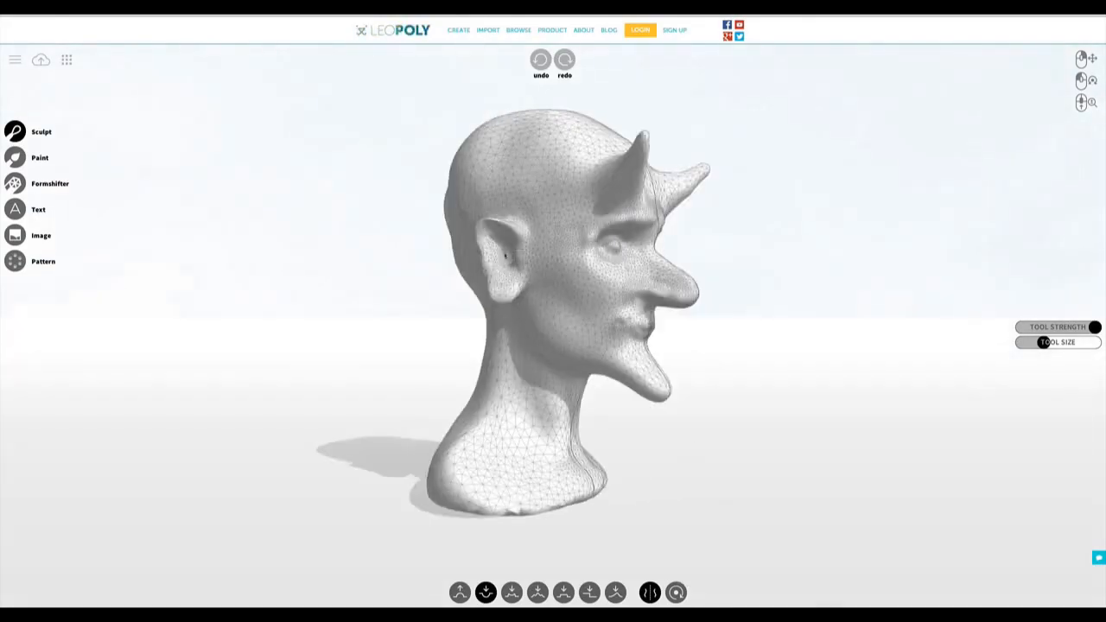
pyautogui.click(15, 157)
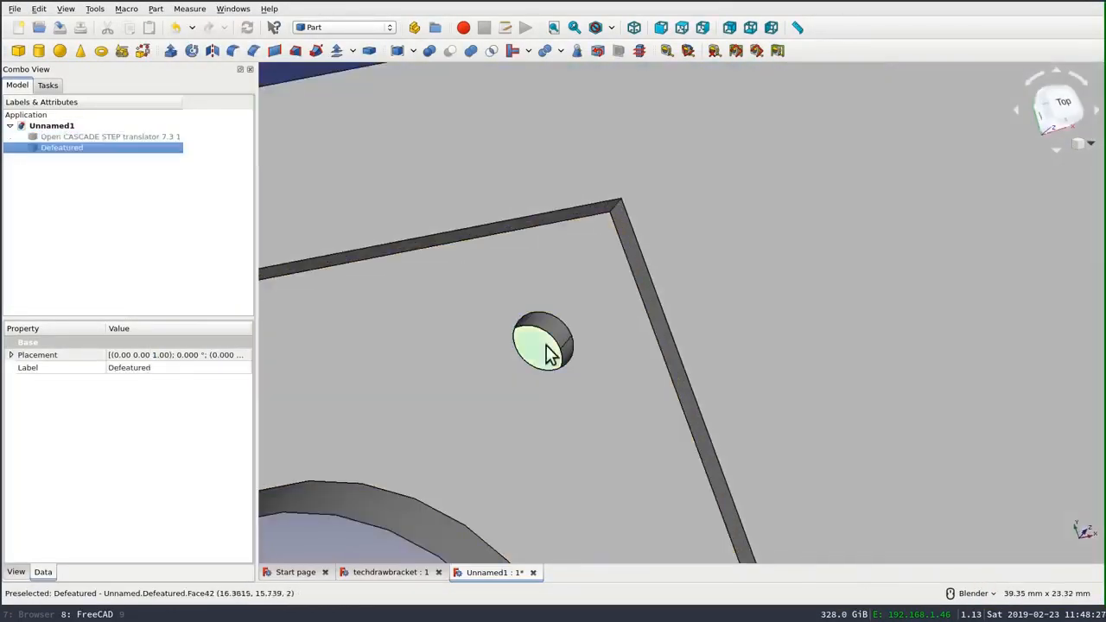
# - Tick Auto Remove Redundants in the Sketcher Solver messages panel
pyautogui.click(156, 8)
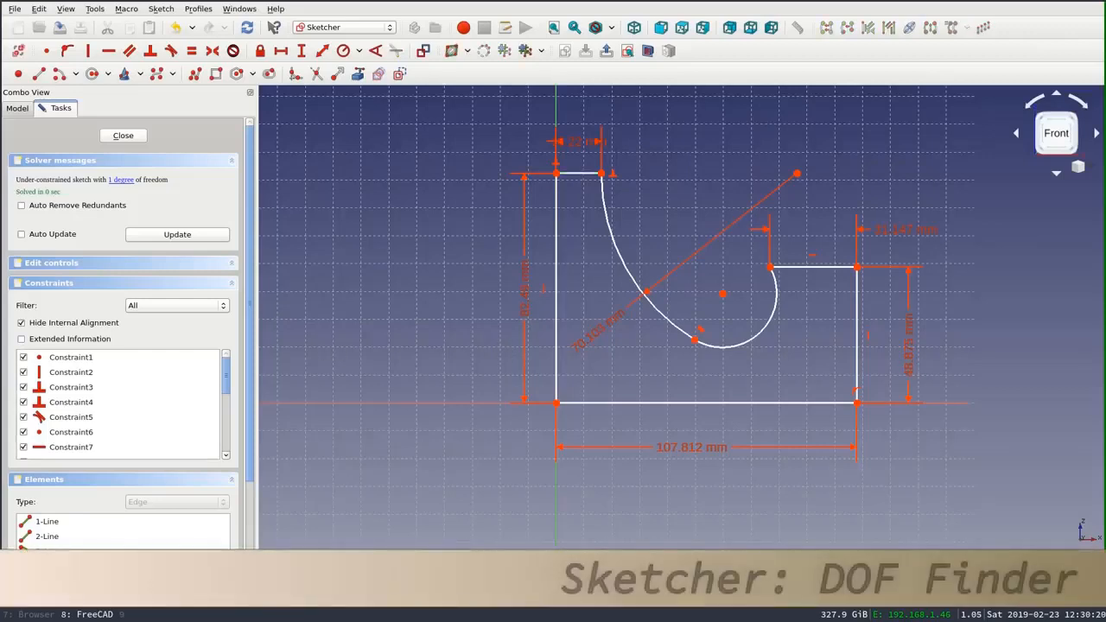
pyautogui.moveTo(698, 350)
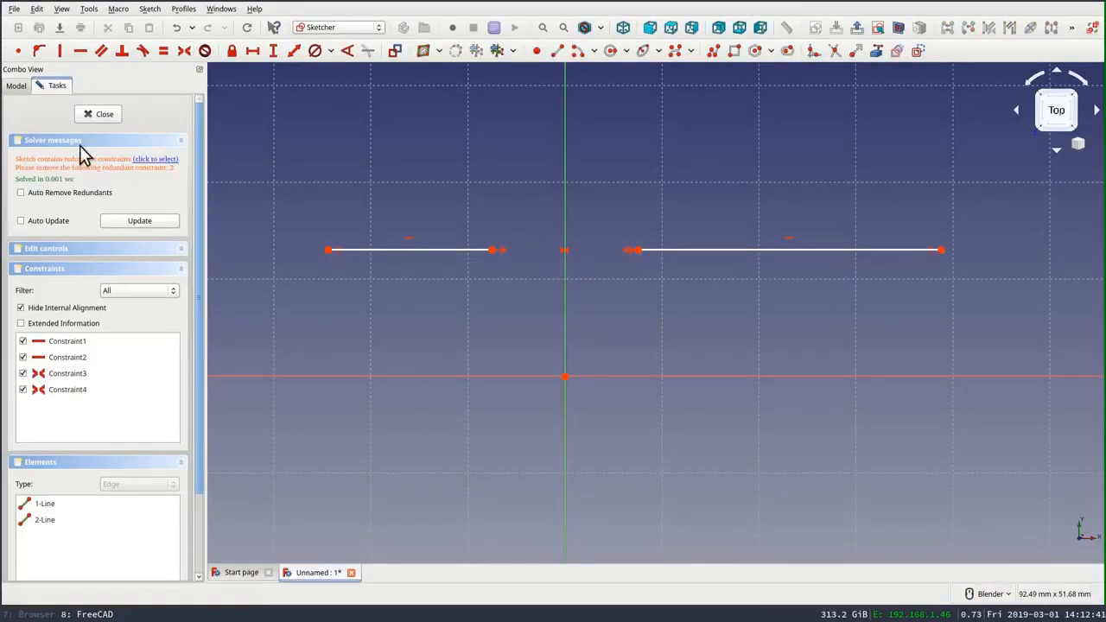
pyautogui.click(21, 192)
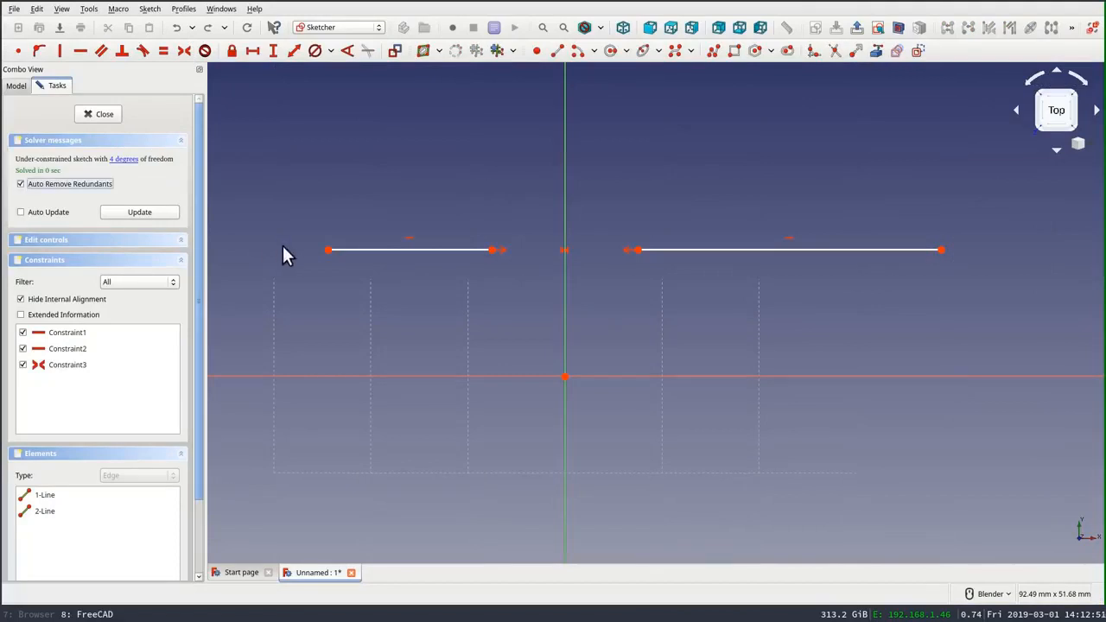
pyautogui.moveTo(384, 229)
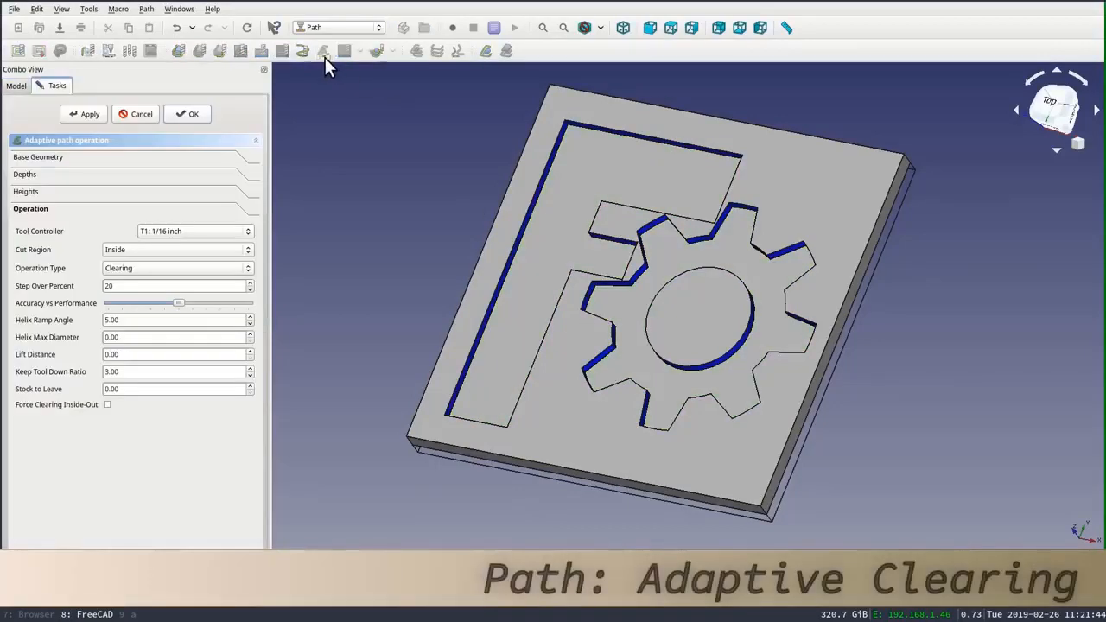
# - Apply the Adaptive operation to generate the logo pocket toolpath, then drag the A2plus pin with the move gizmo
pyautogui.click(83, 113)
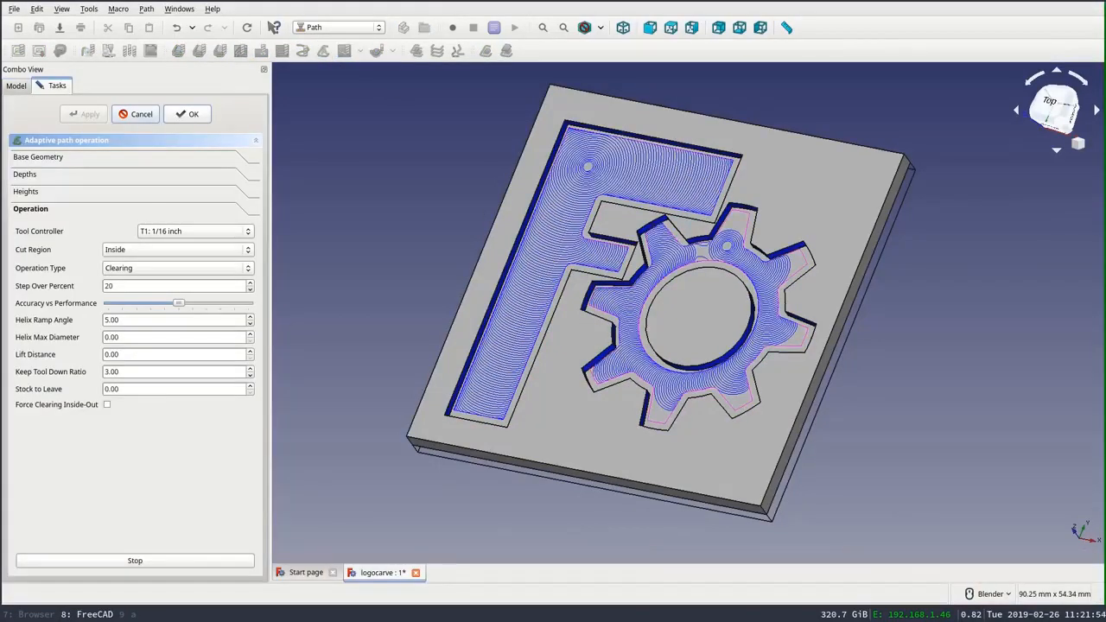
pyautogui.click(187, 114)
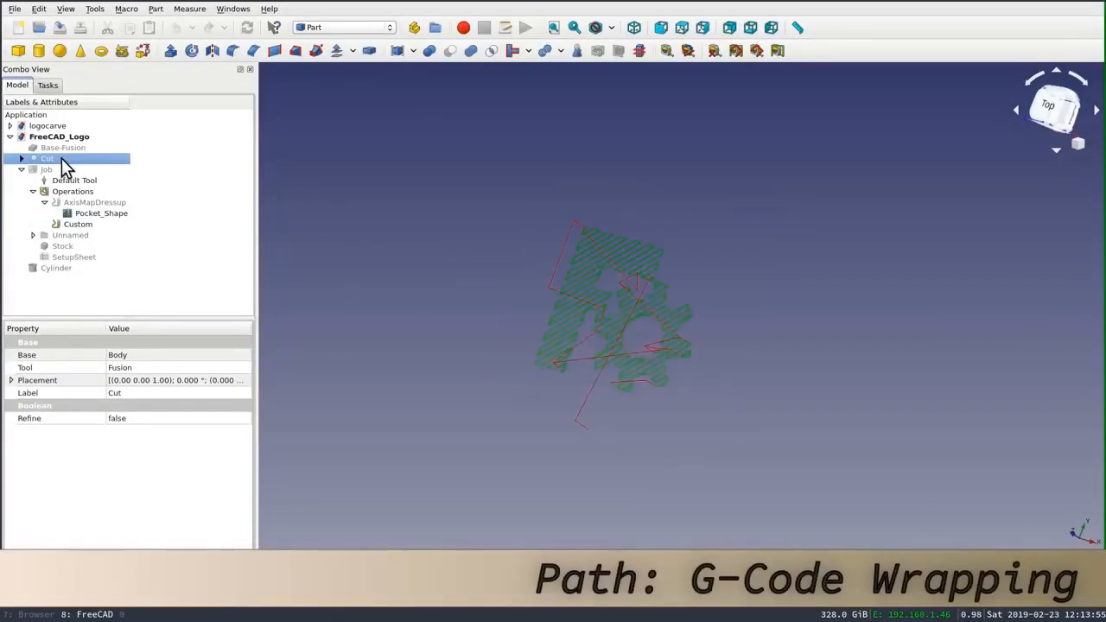
pyautogui.click(95, 202)
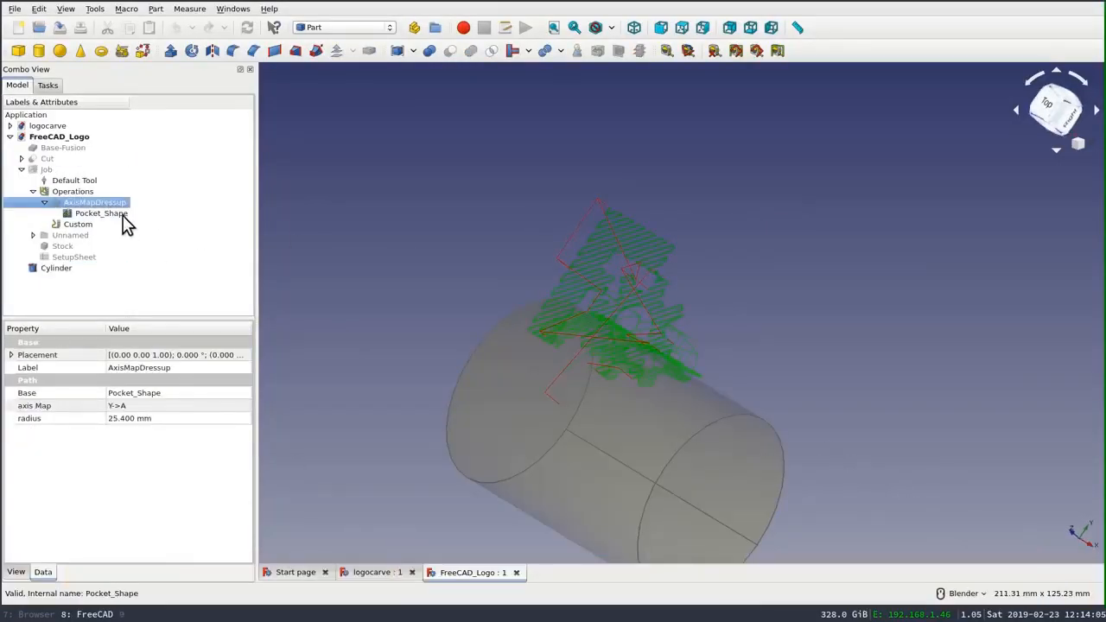
pyautogui.click(101, 213)
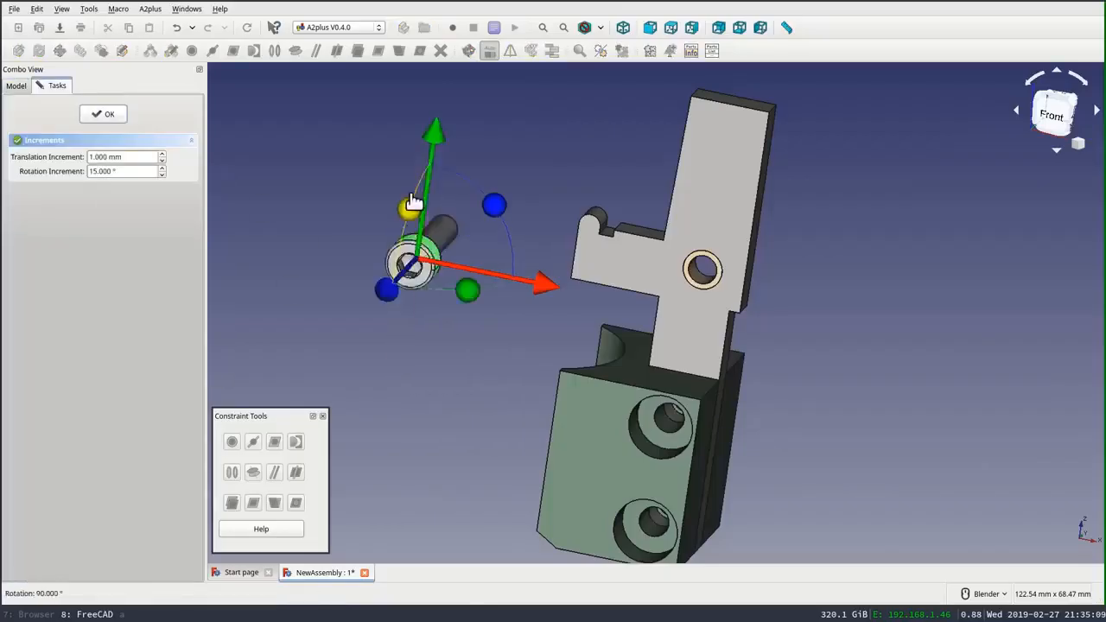
pyautogui.click(103, 113)
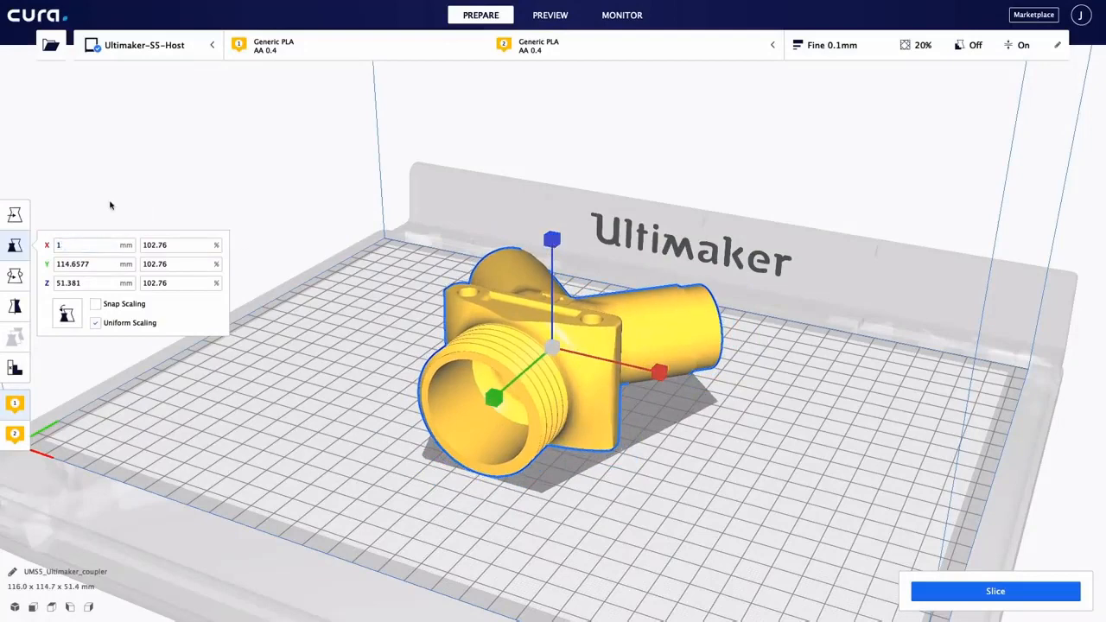
# - Reorient the coupler upright, apply the Black Tough PLA / Natural PVA preset, and return to recommended settings
pyautogui.click(15, 276)
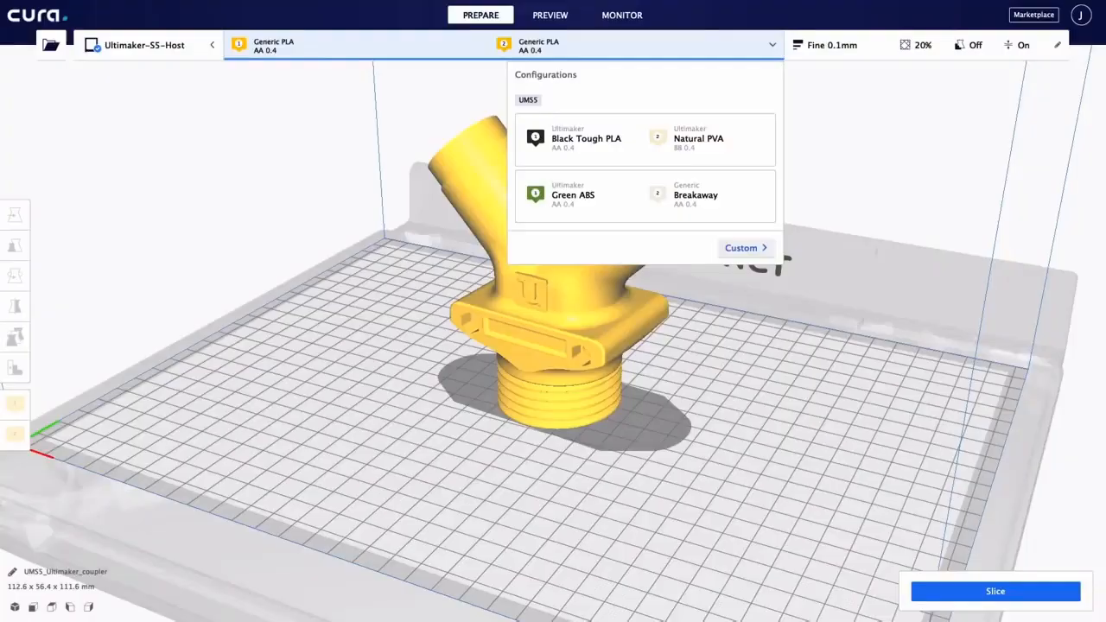
pyautogui.click(833, 44)
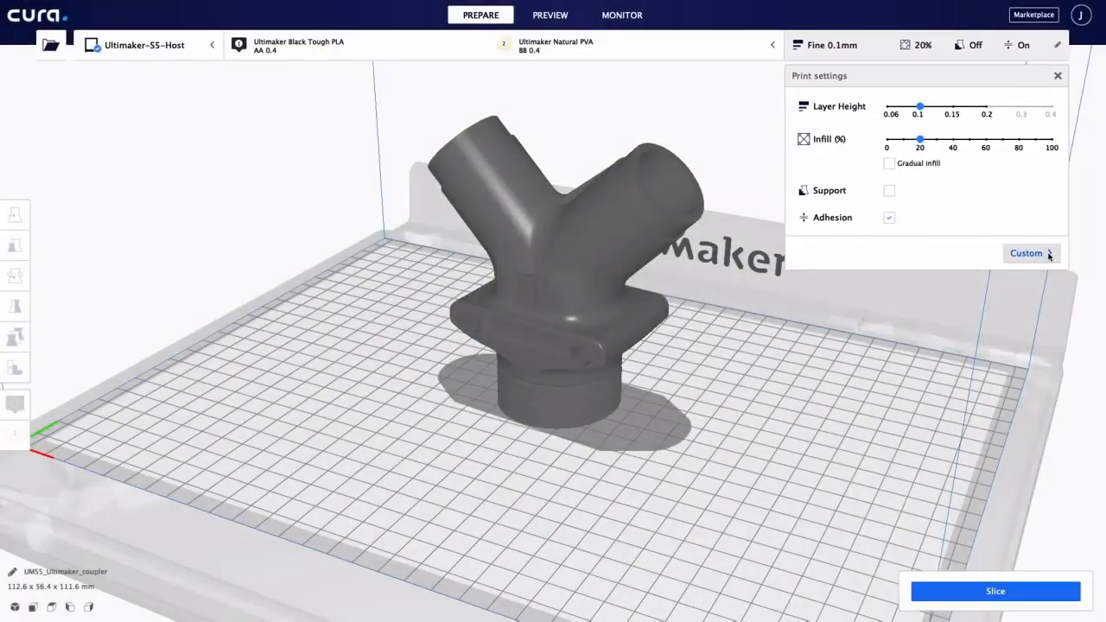
pyautogui.click(1026, 253)
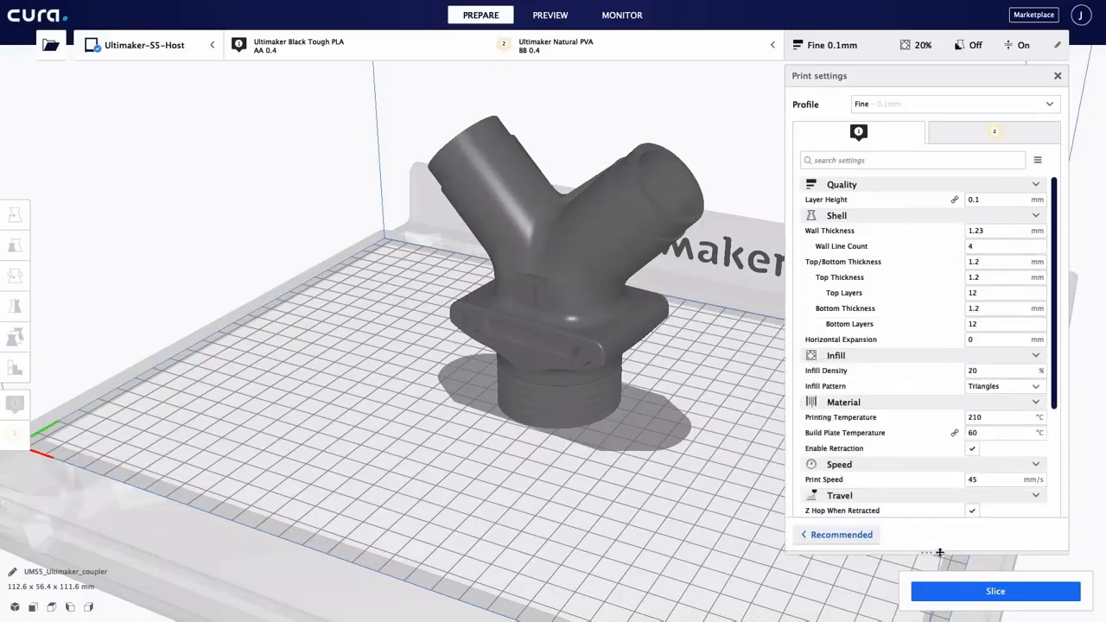
pyautogui.click(836, 534)
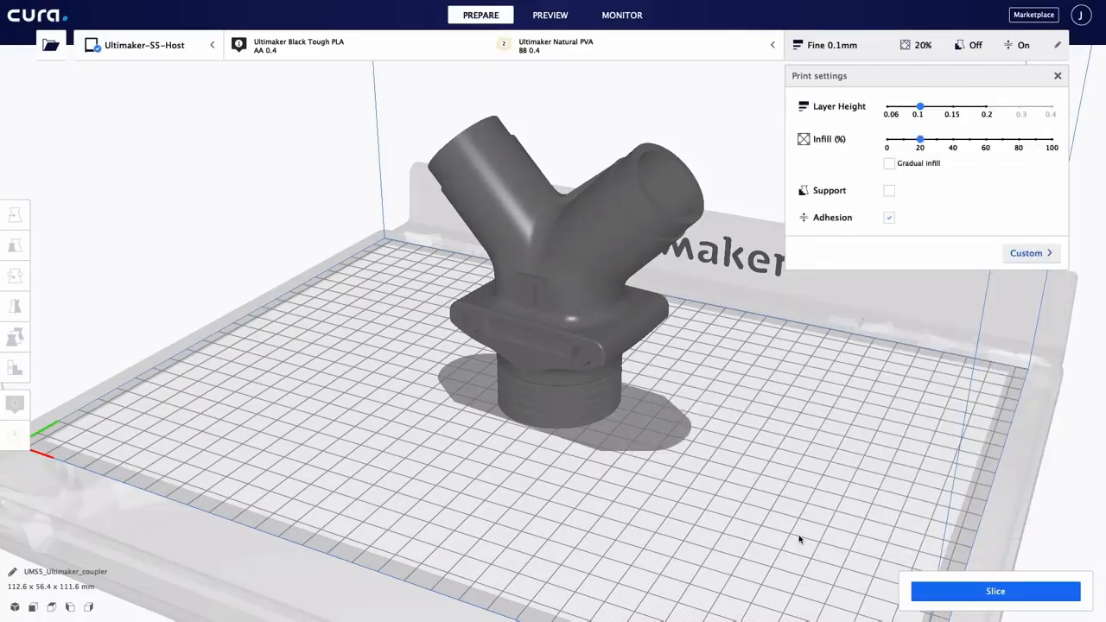